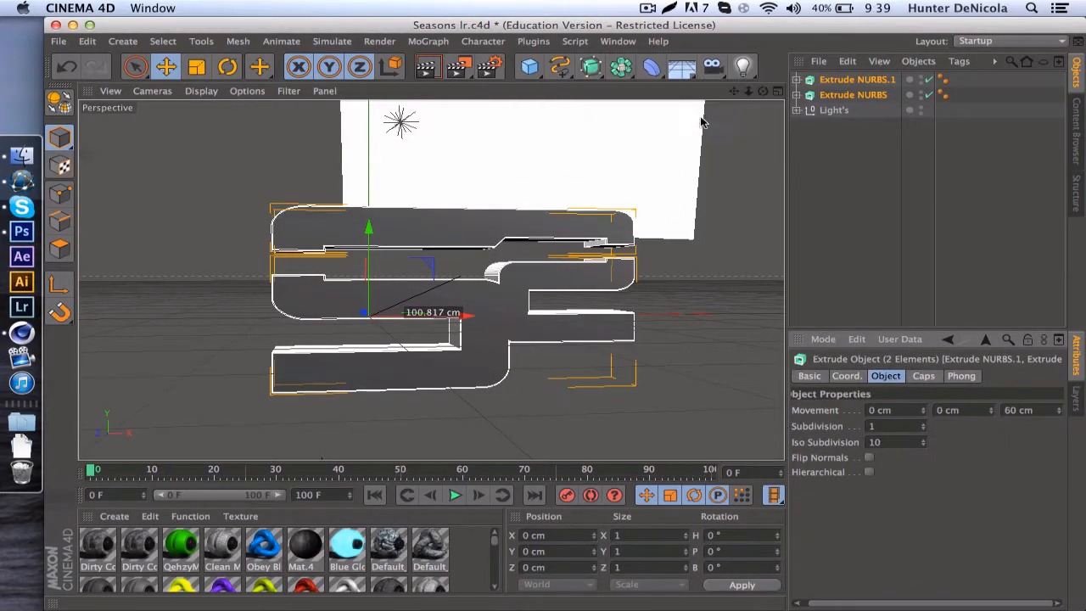
Add a Fracture with Random effector, Atom Array tube outlines and Reeper coils to the extruded S.
{"action": "left_click", "coordinate": [533, 41]}
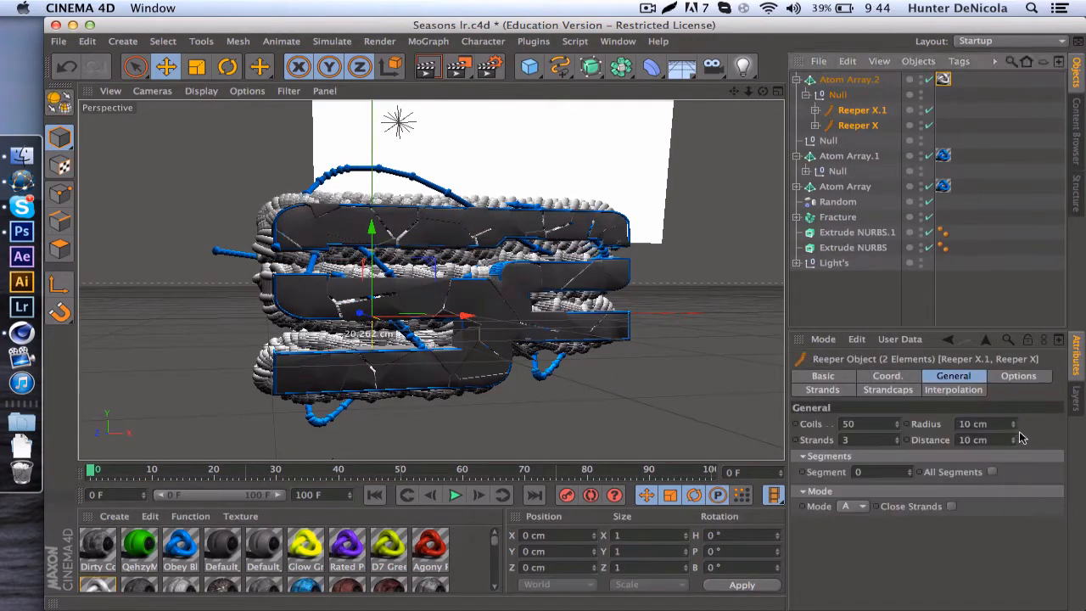
Render the fractured S scene to the Picture Viewer at 1280×720.
{"action": "left_click", "coordinate": [849, 79]}
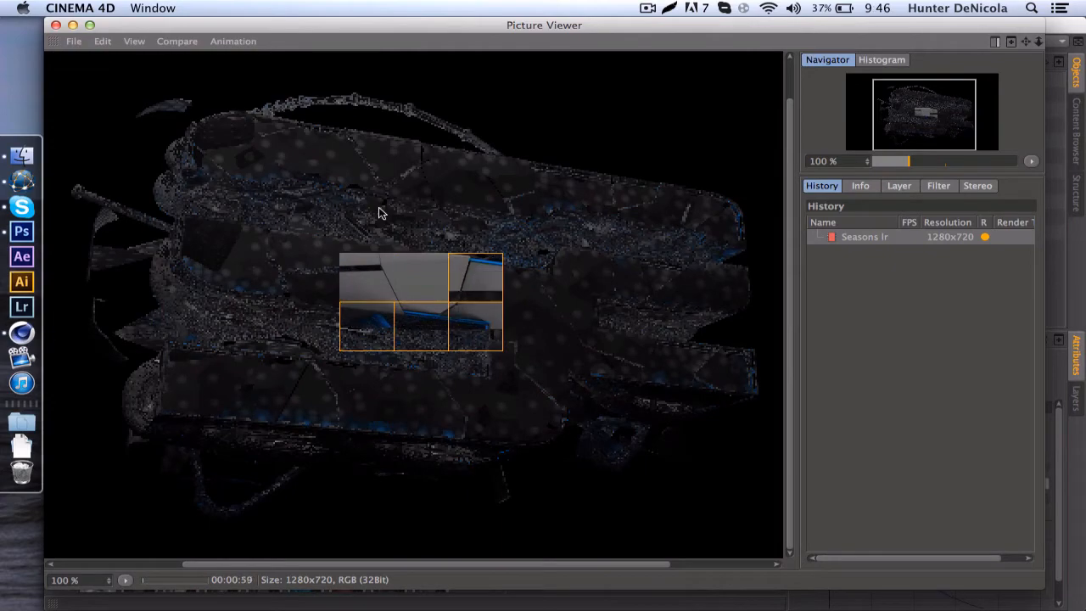
Place the render in Text Setup.psd and add an Overlay-mode stone Pattern Overlay.
{"action": "left_click", "coordinate": [21, 206]}
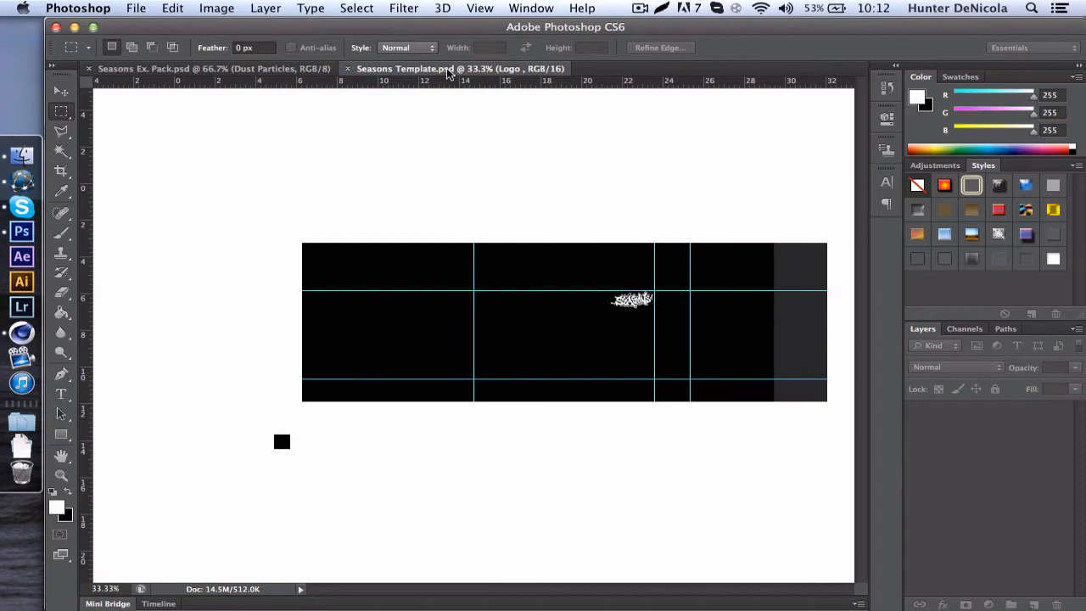
{"action": "left_click", "coordinate": [670, 69]}
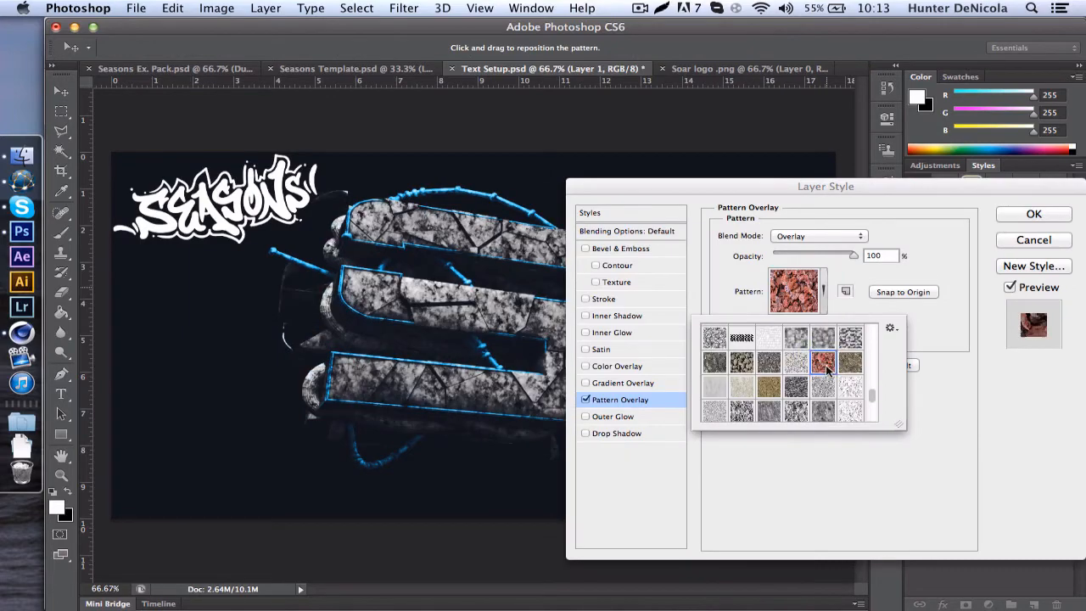
Duplicate Layer 1 several times, add Texture 4 layers and adjust their blend modes.
{"action": "left_click", "coordinate": [1033, 214]}
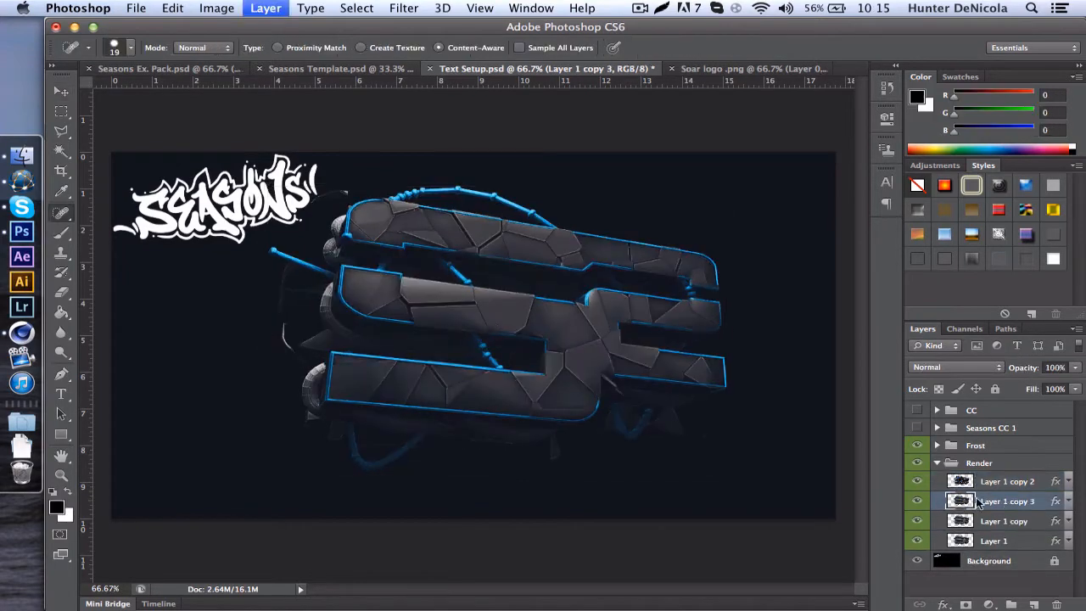
{"action": "left_click", "coordinate": [956, 366]}
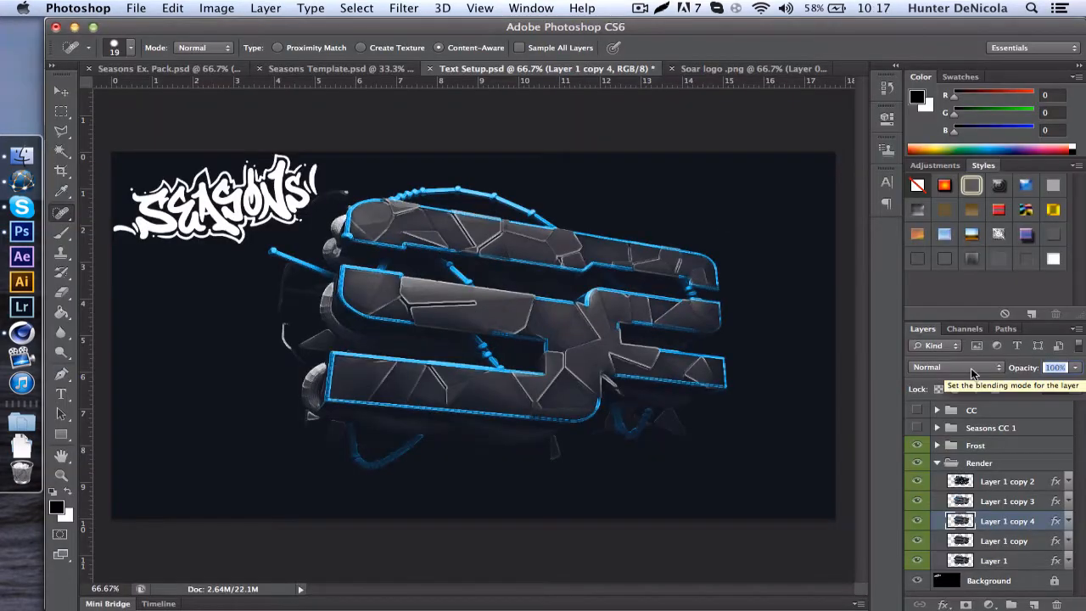
{"action": "left_click", "coordinate": [956, 366]}
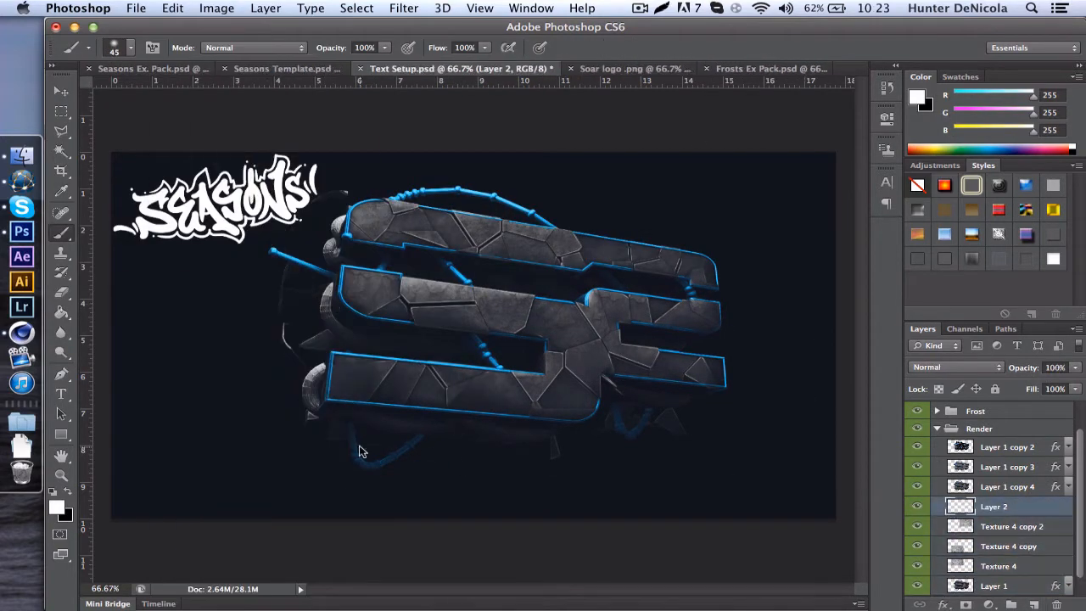
Paint tube glow on Layer 2 in Overlay mode, then expand Sparks in Seasons Ex. Pack.psd.
{"action": "left_click", "coordinate": [957, 367]}
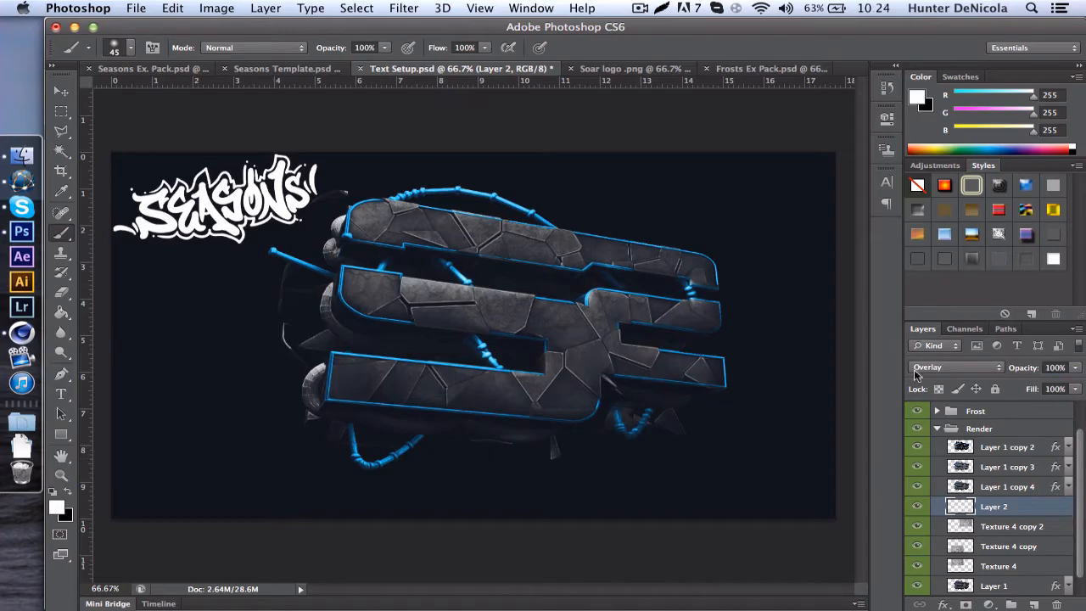
{"action": "left_click", "coordinate": [21, 206]}
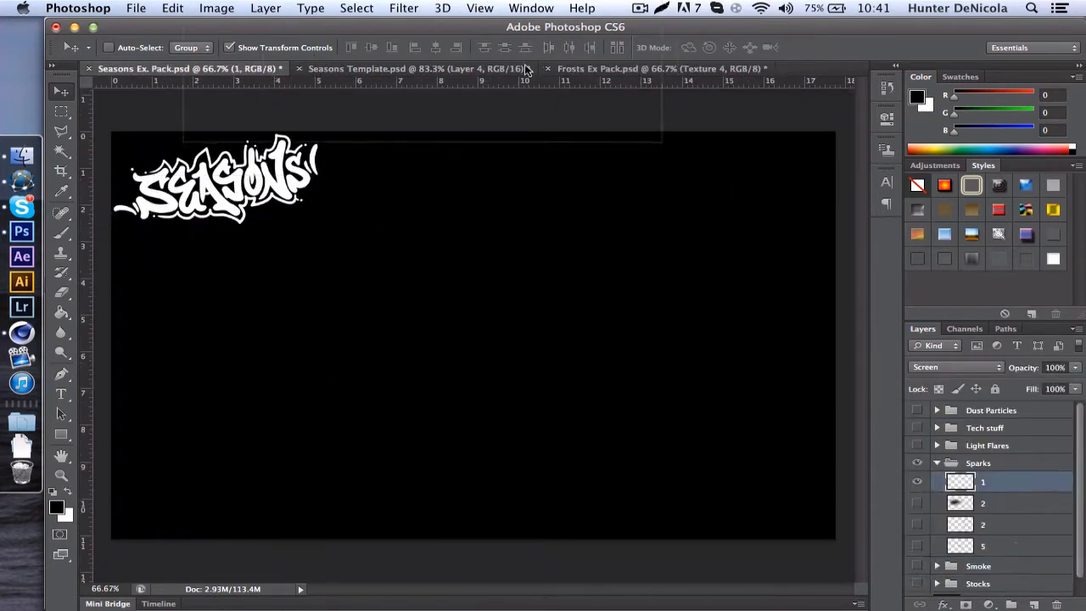
Drag the spark layers from Seasons Ex. Pack.psd into Seasons Template.psd and position them.
{"action": "left_click", "coordinate": [407, 69]}
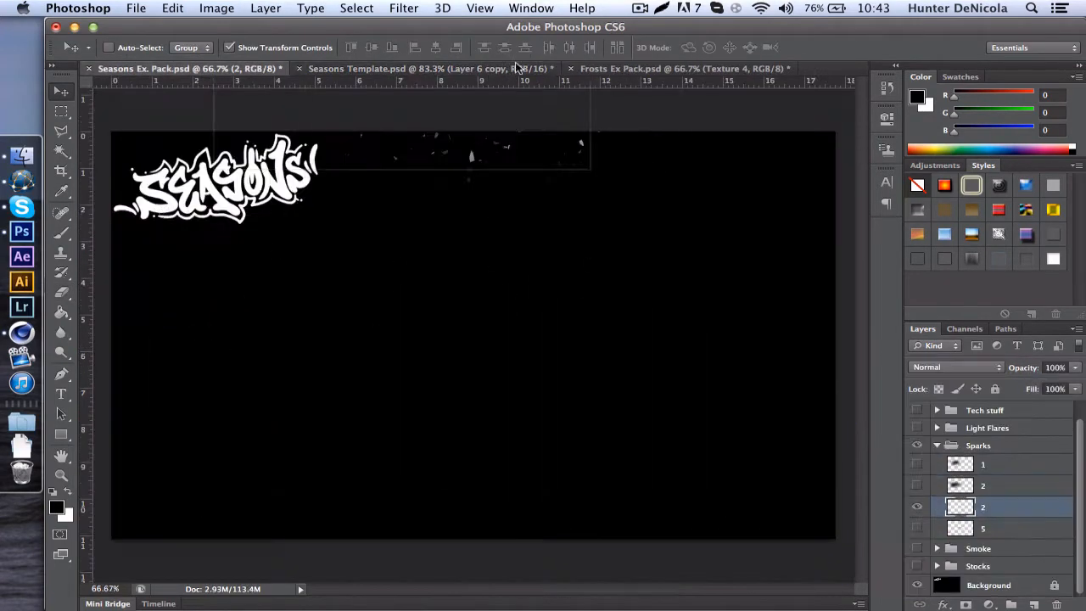
{"action": "left_click", "coordinate": [172, 7]}
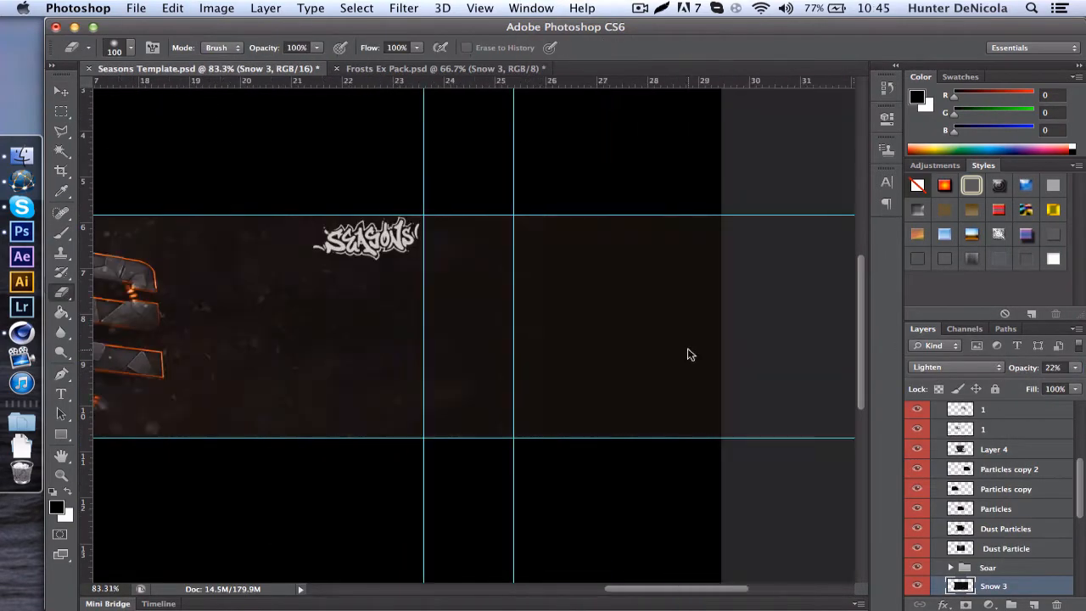
Add a snow texture in Screen mode at 13% opacity and flip it vertically.
{"action": "left_click", "coordinate": [441, 68]}
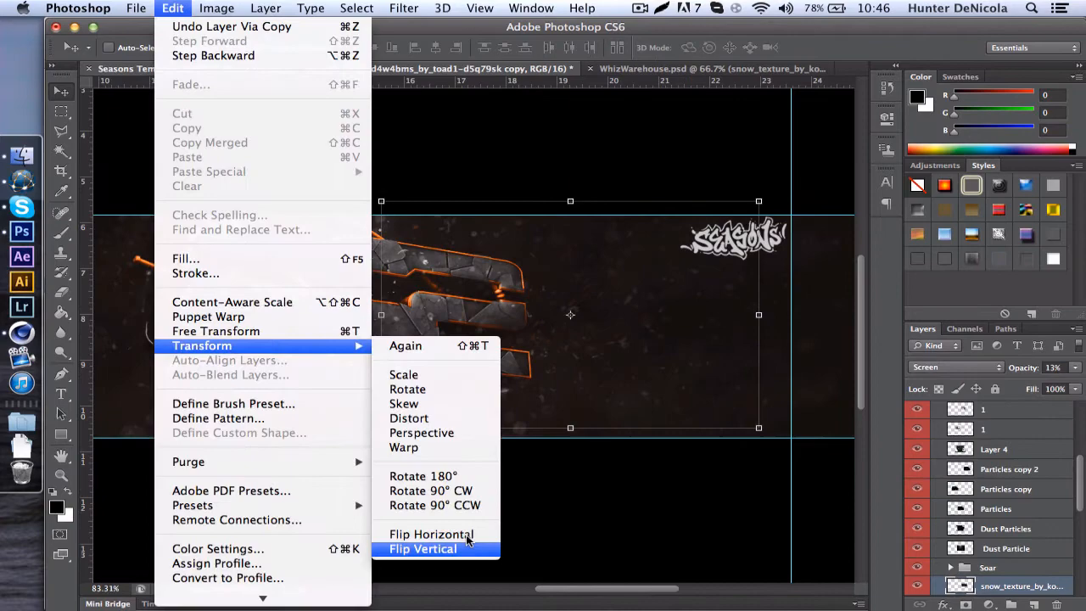
{"action": "left_click", "coordinate": [423, 548]}
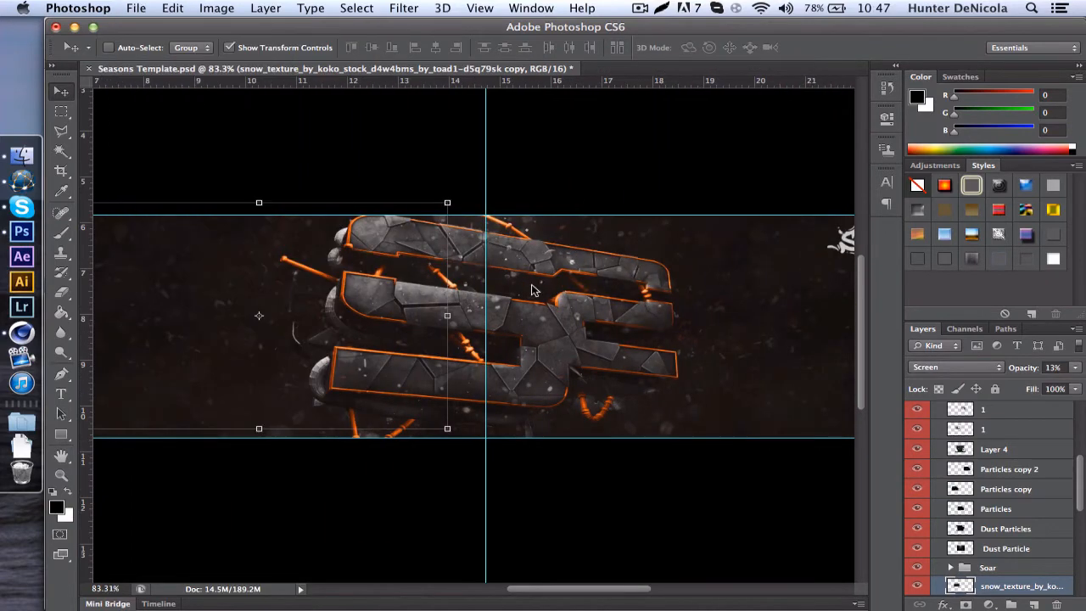